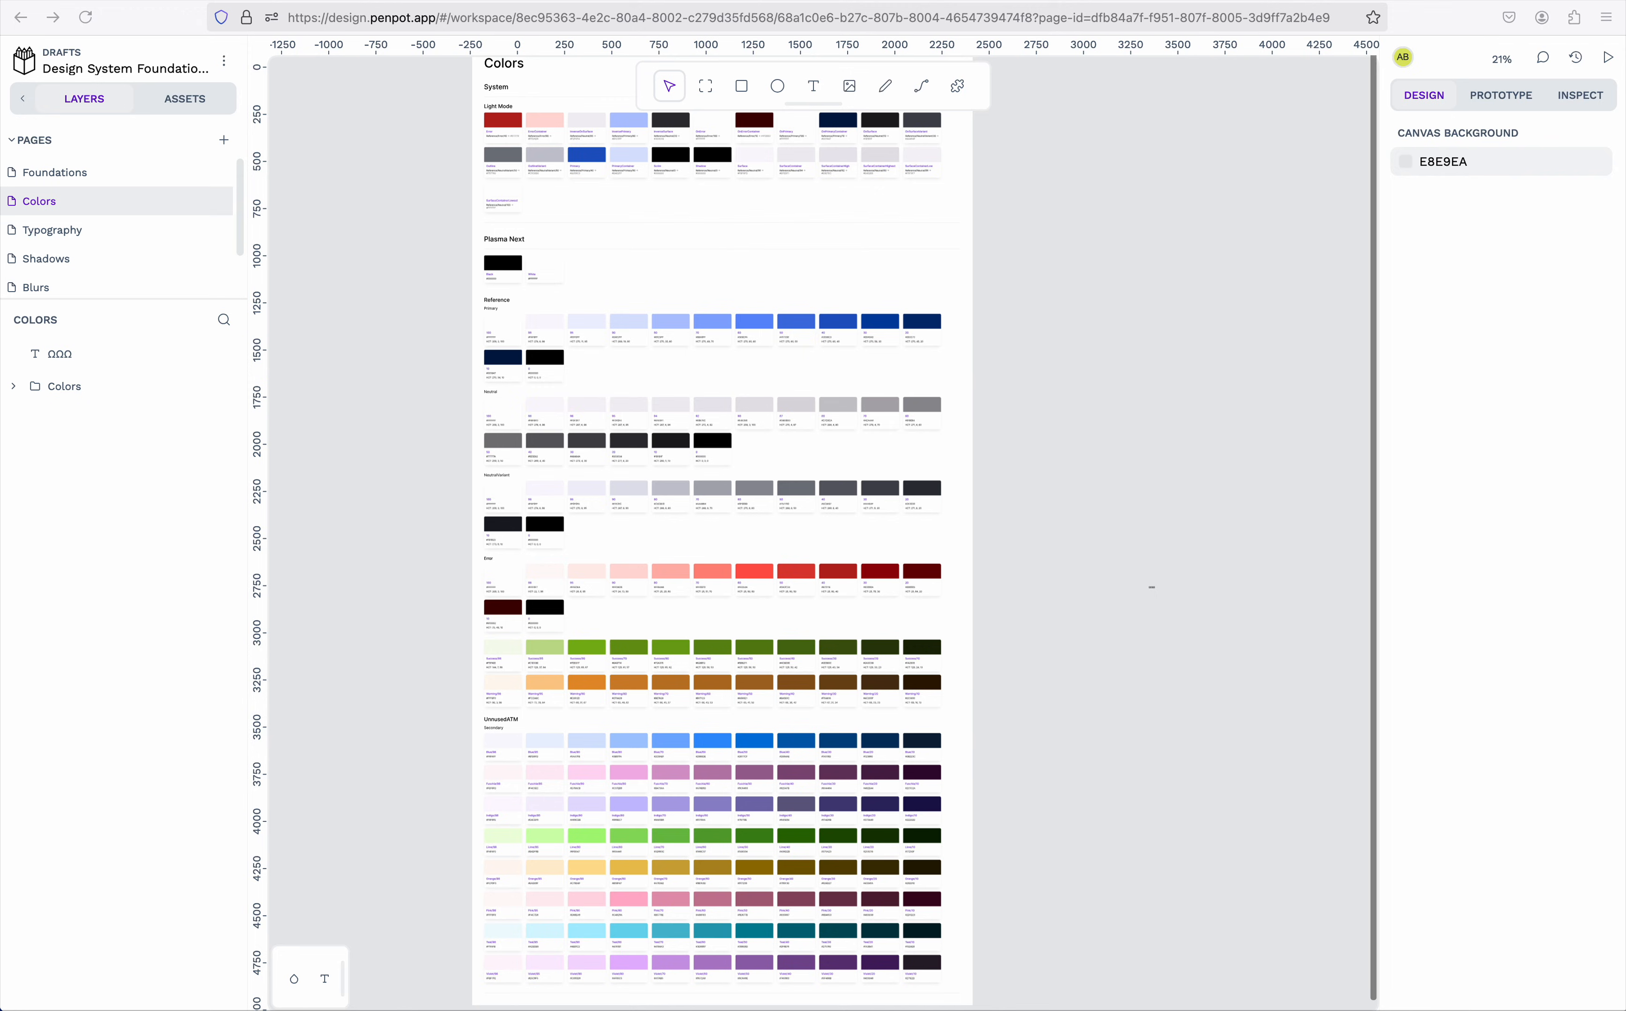
mouse_move(313, 459)
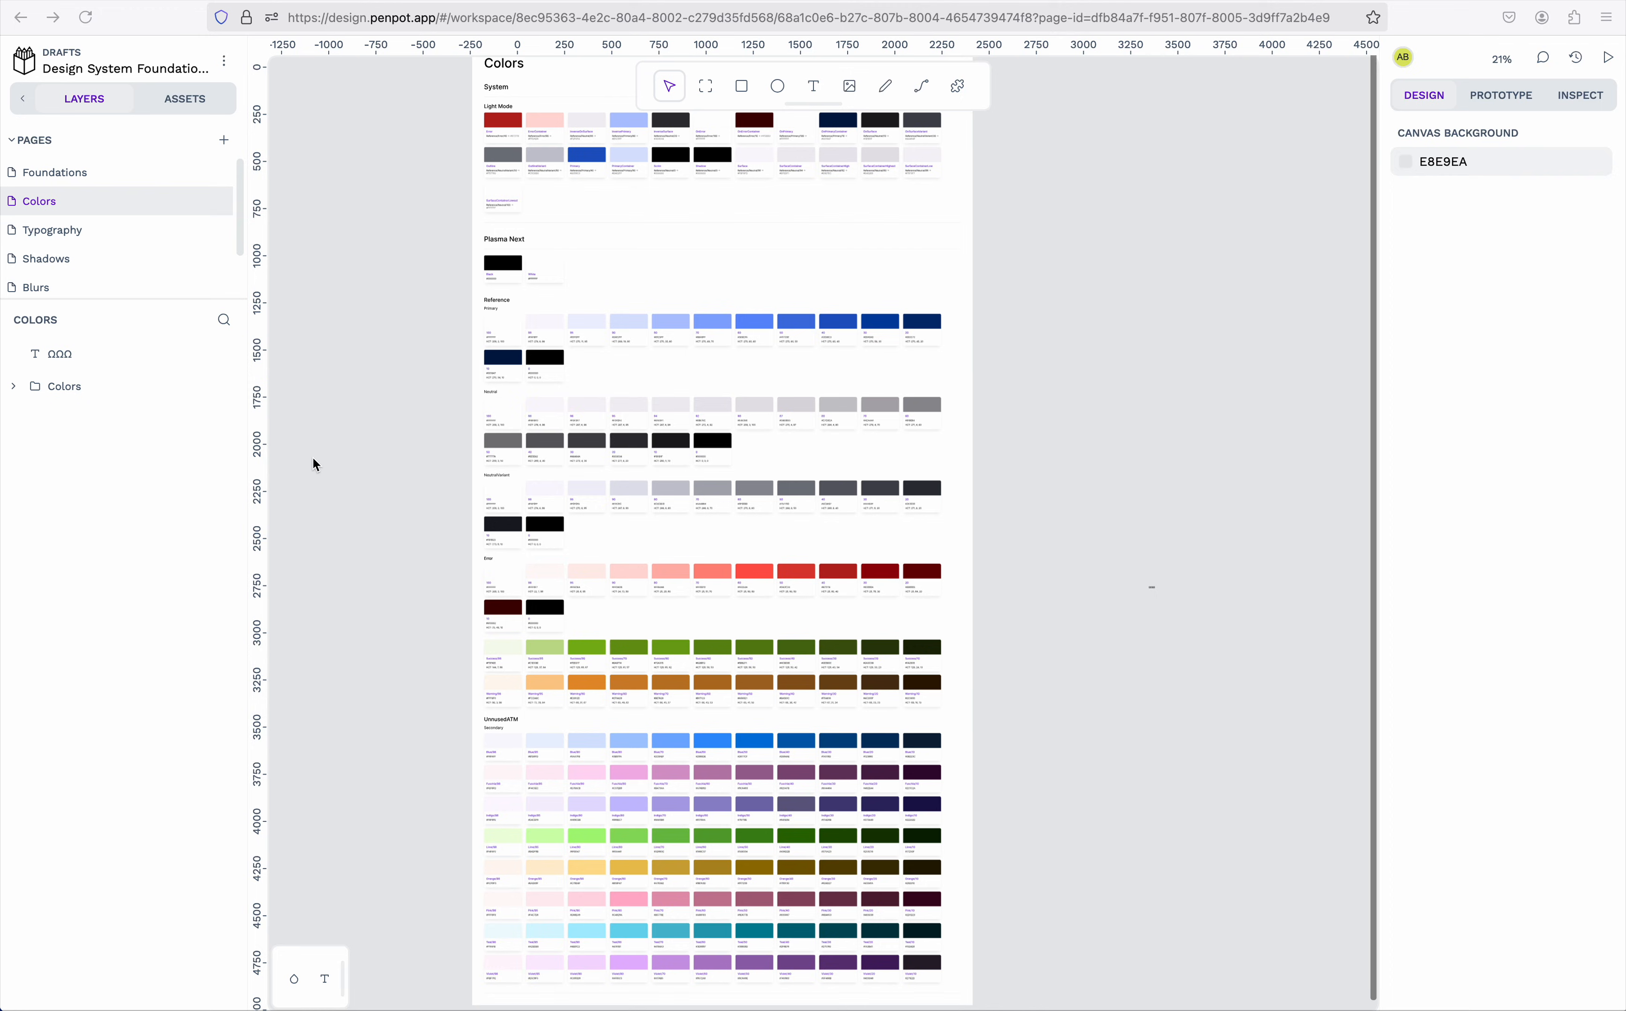
Browse the Typography, Shadows, Blurs and Icons pages, then return to the Colors page
click(53, 231)
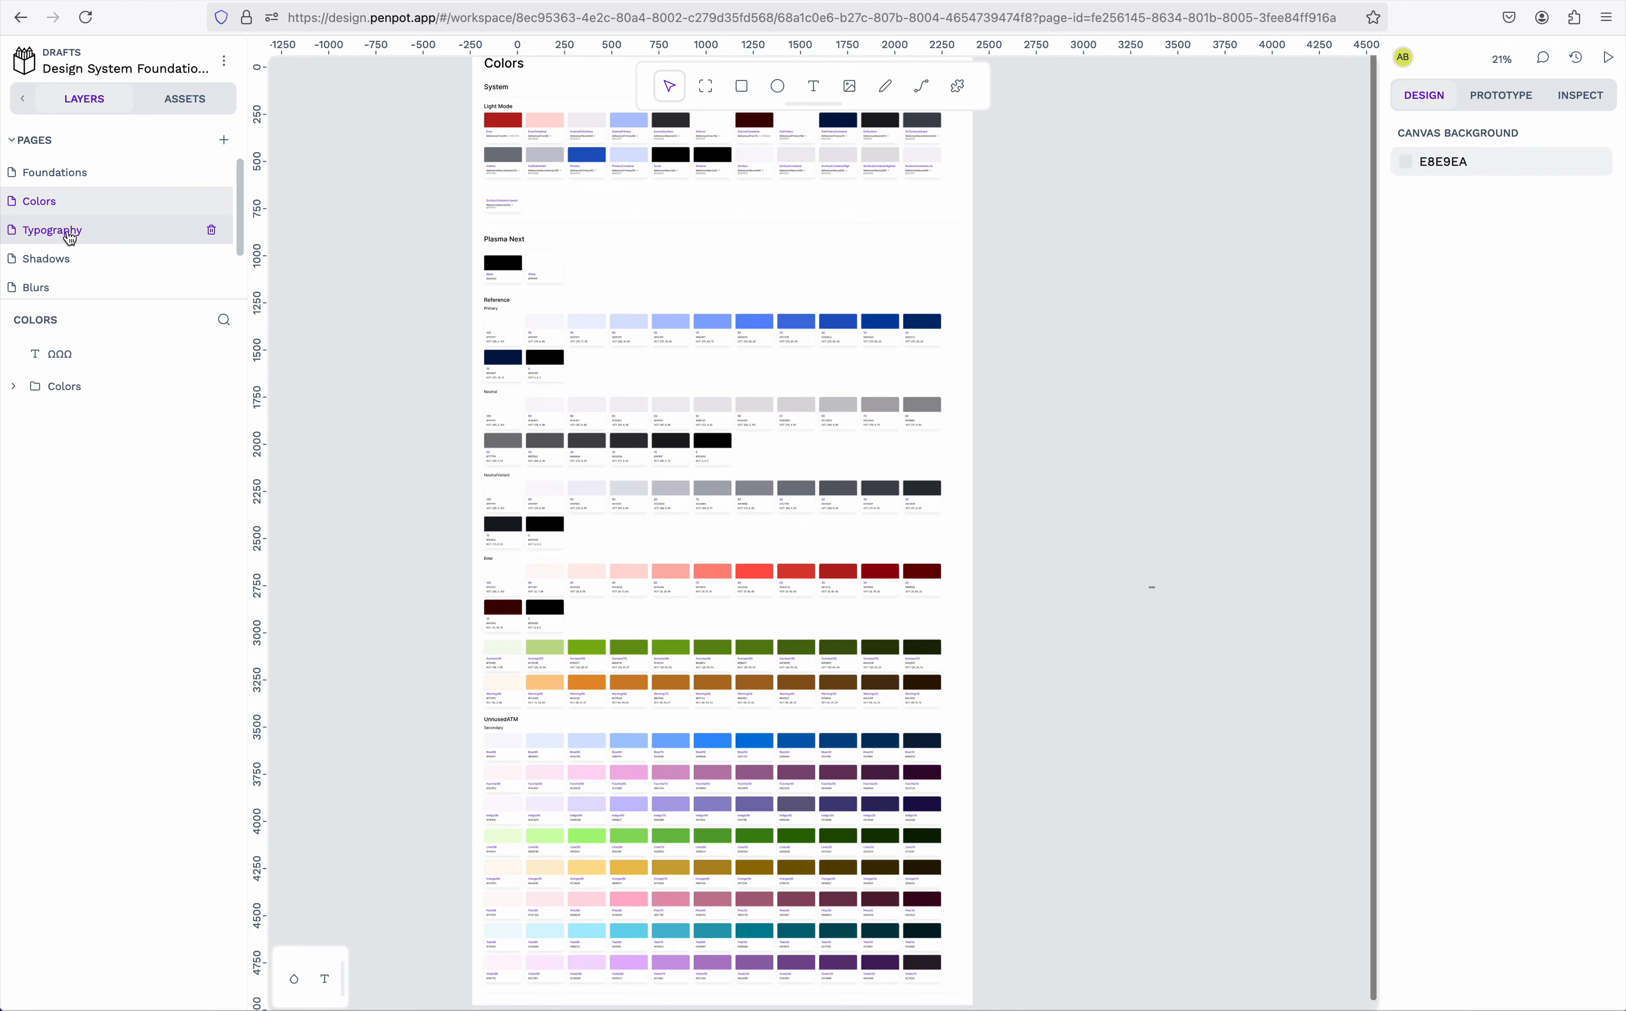
click(52, 230)
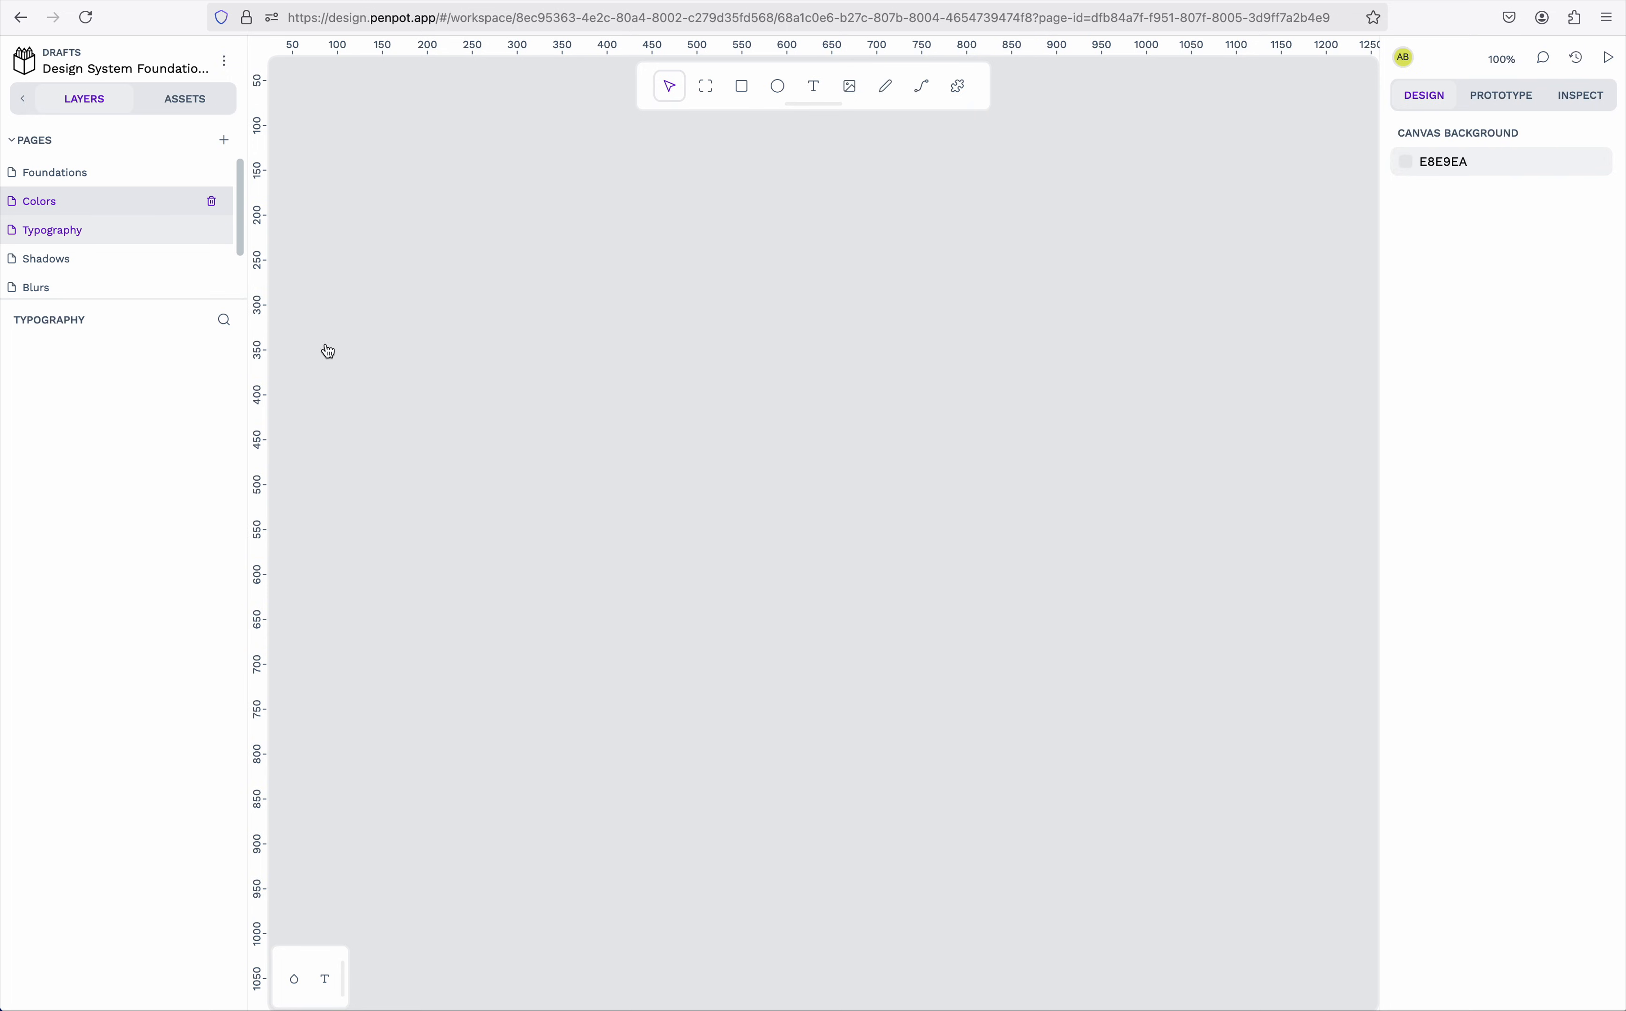
click(39, 202)
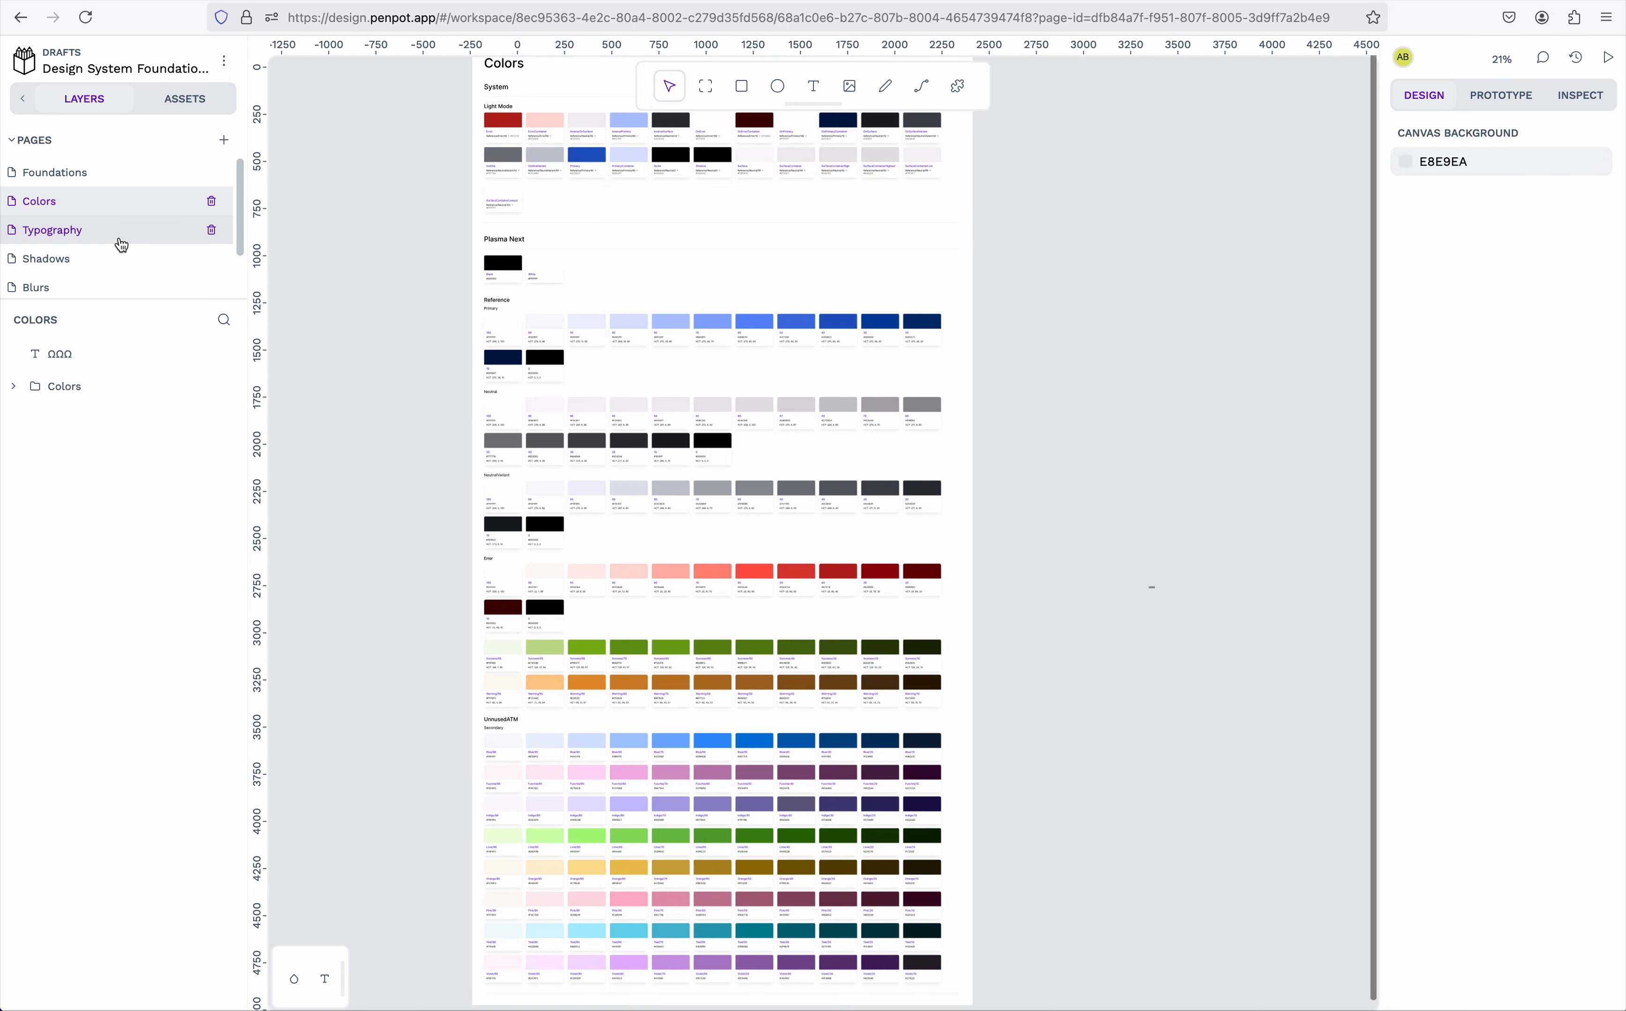
click(46, 259)
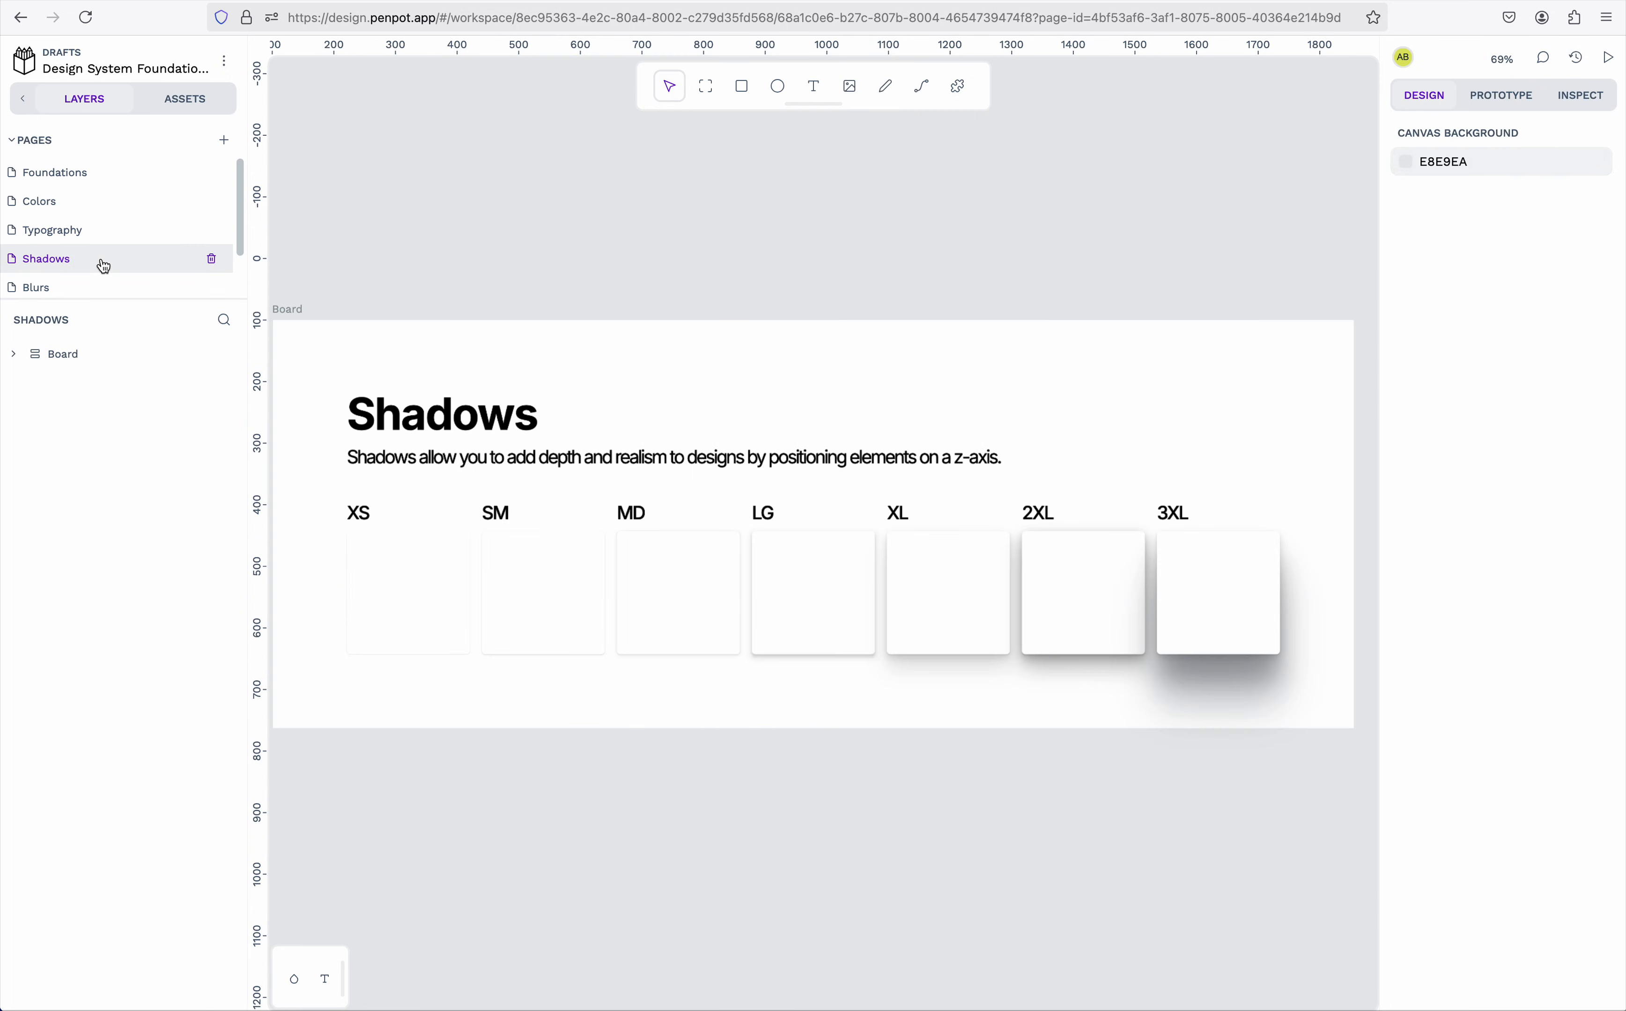
click(36, 283)
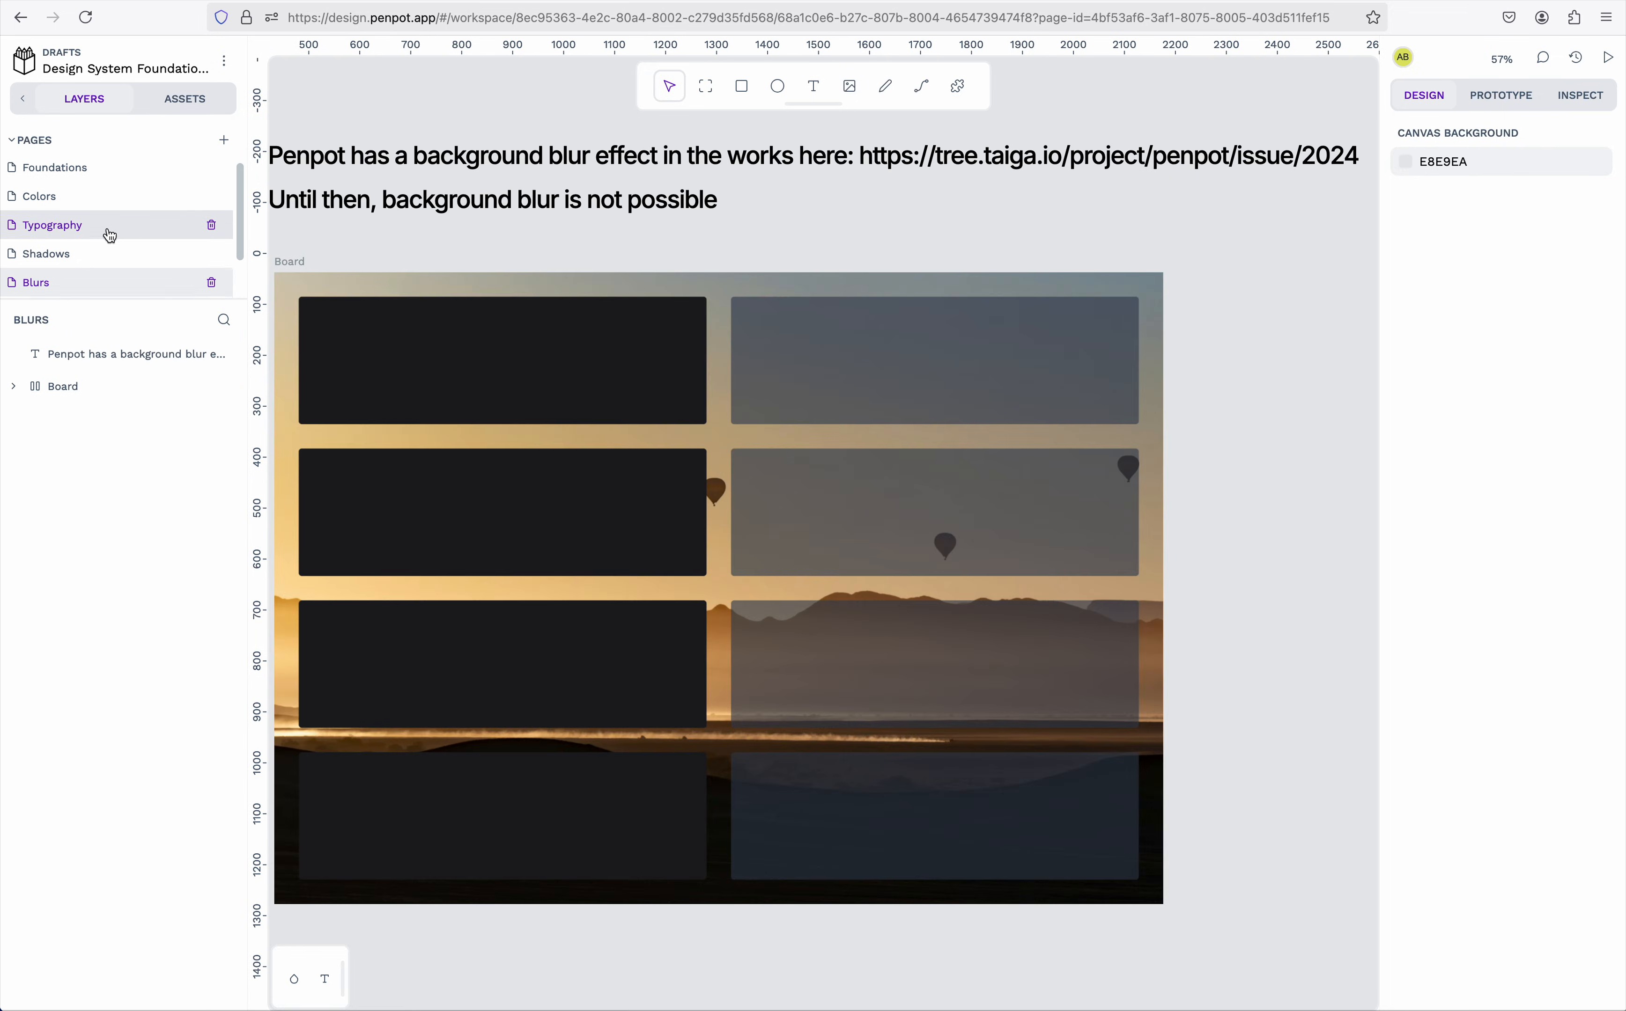
click(36, 270)
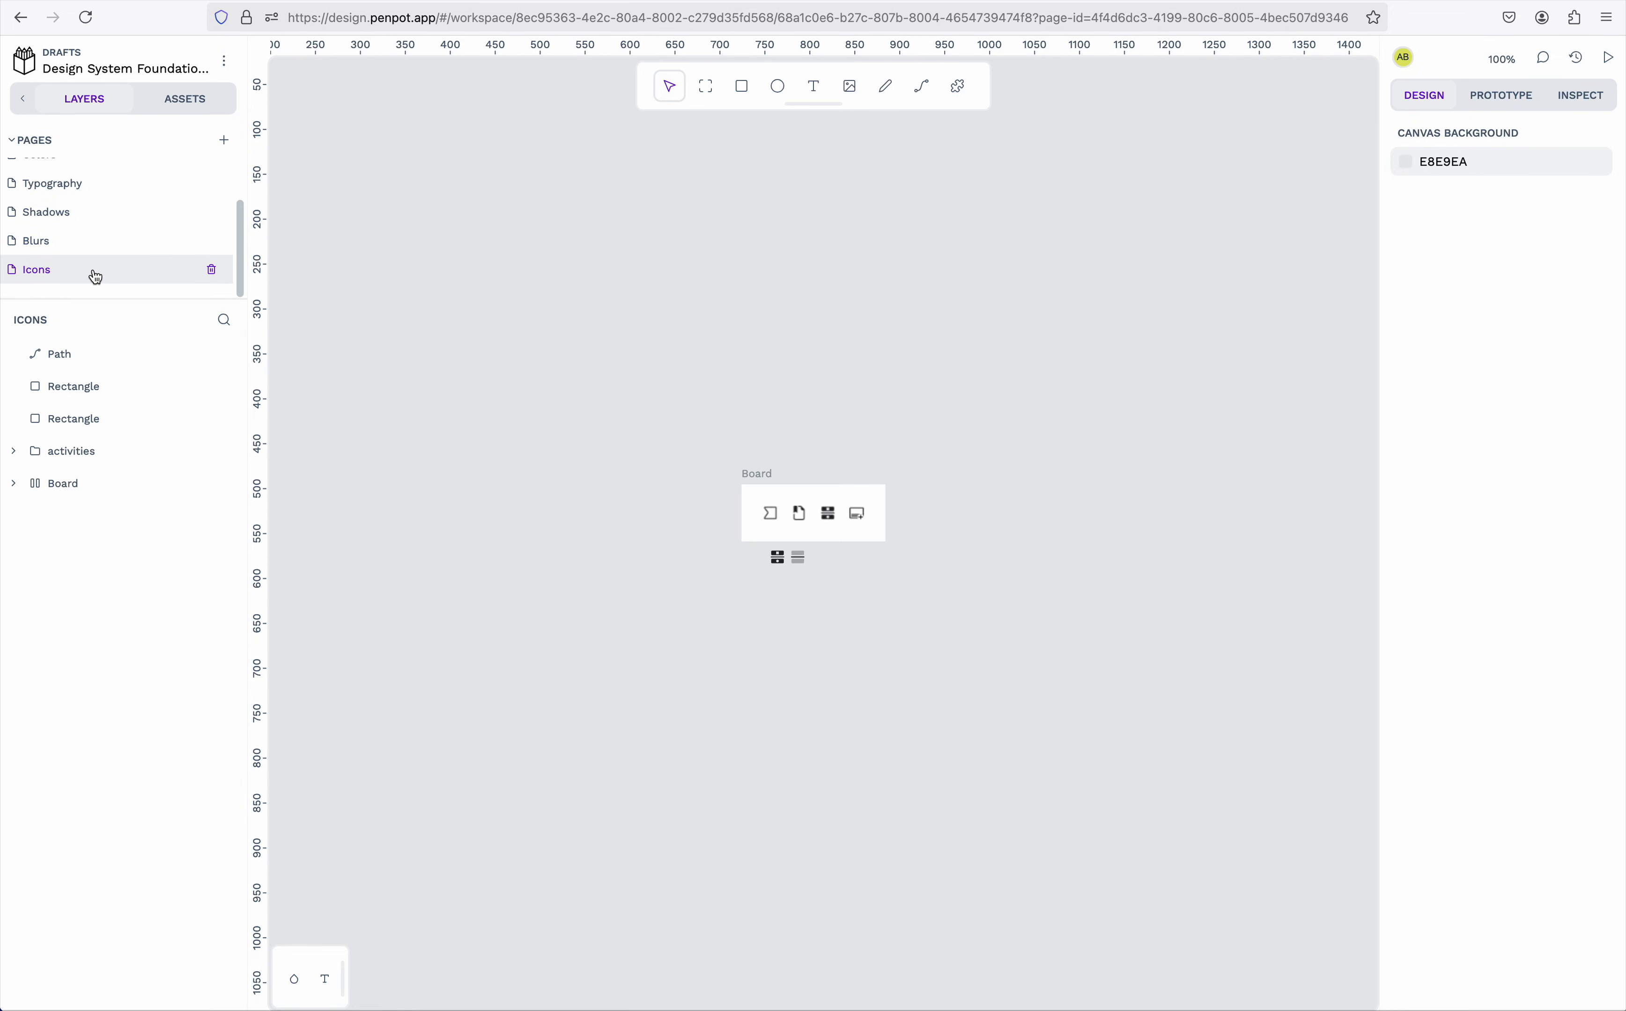
mouse_move(200, 302)
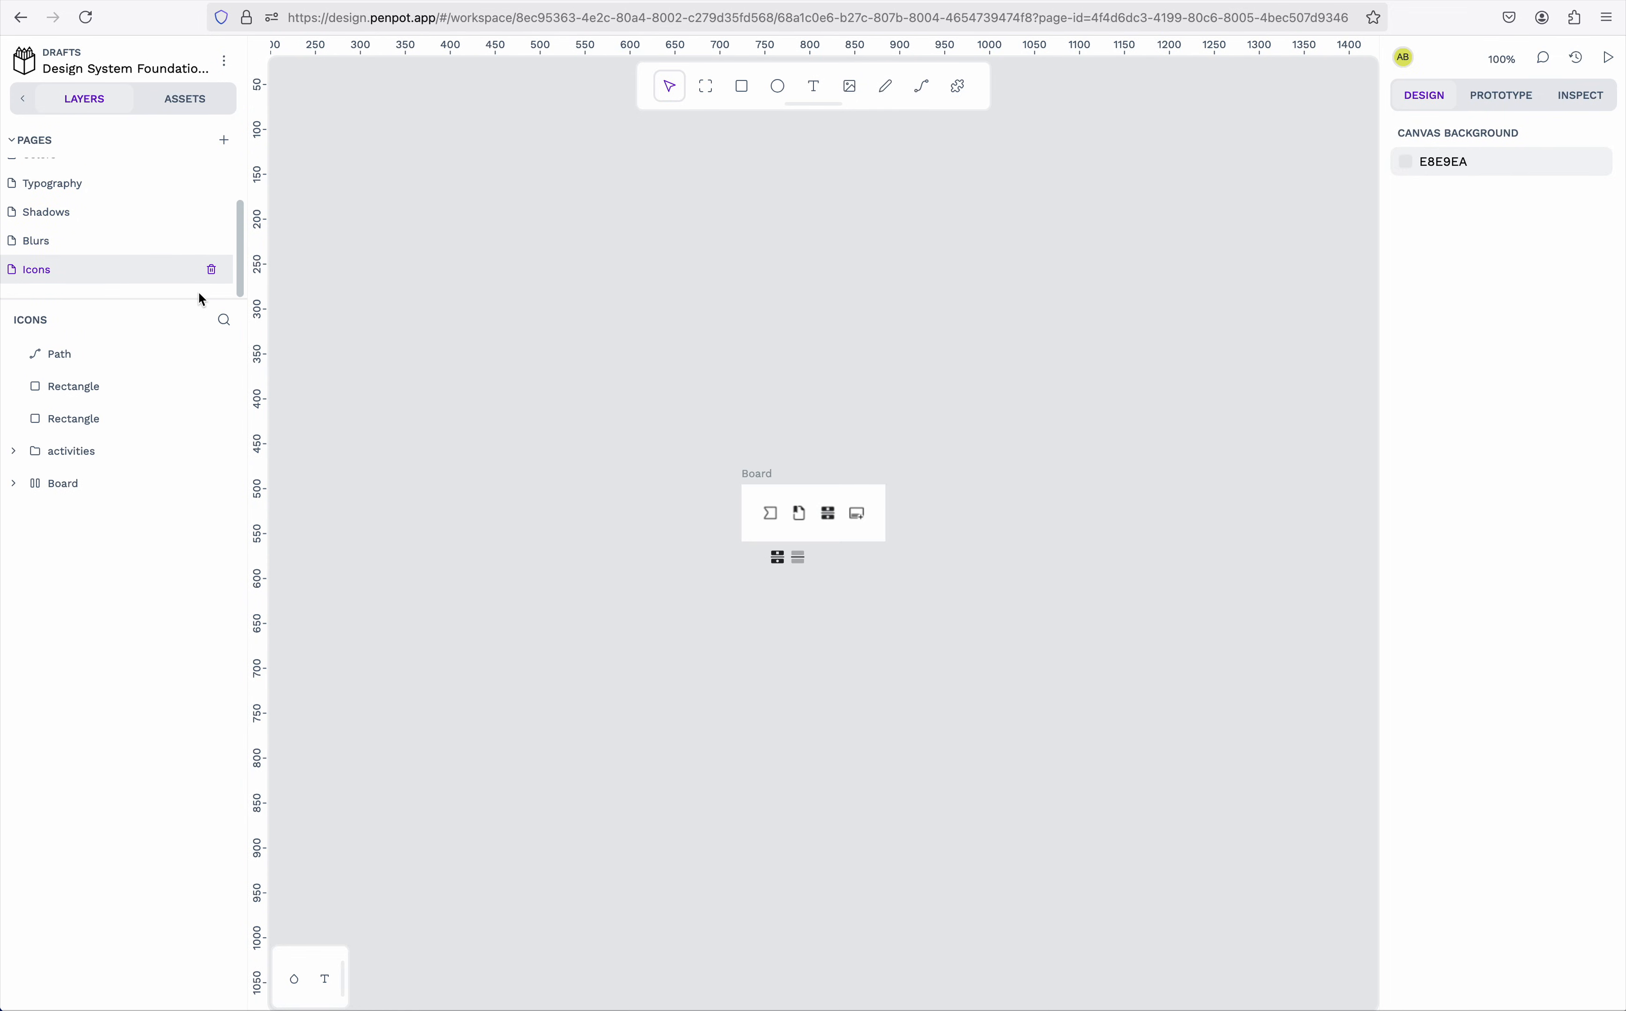
mouse_move(124, 263)
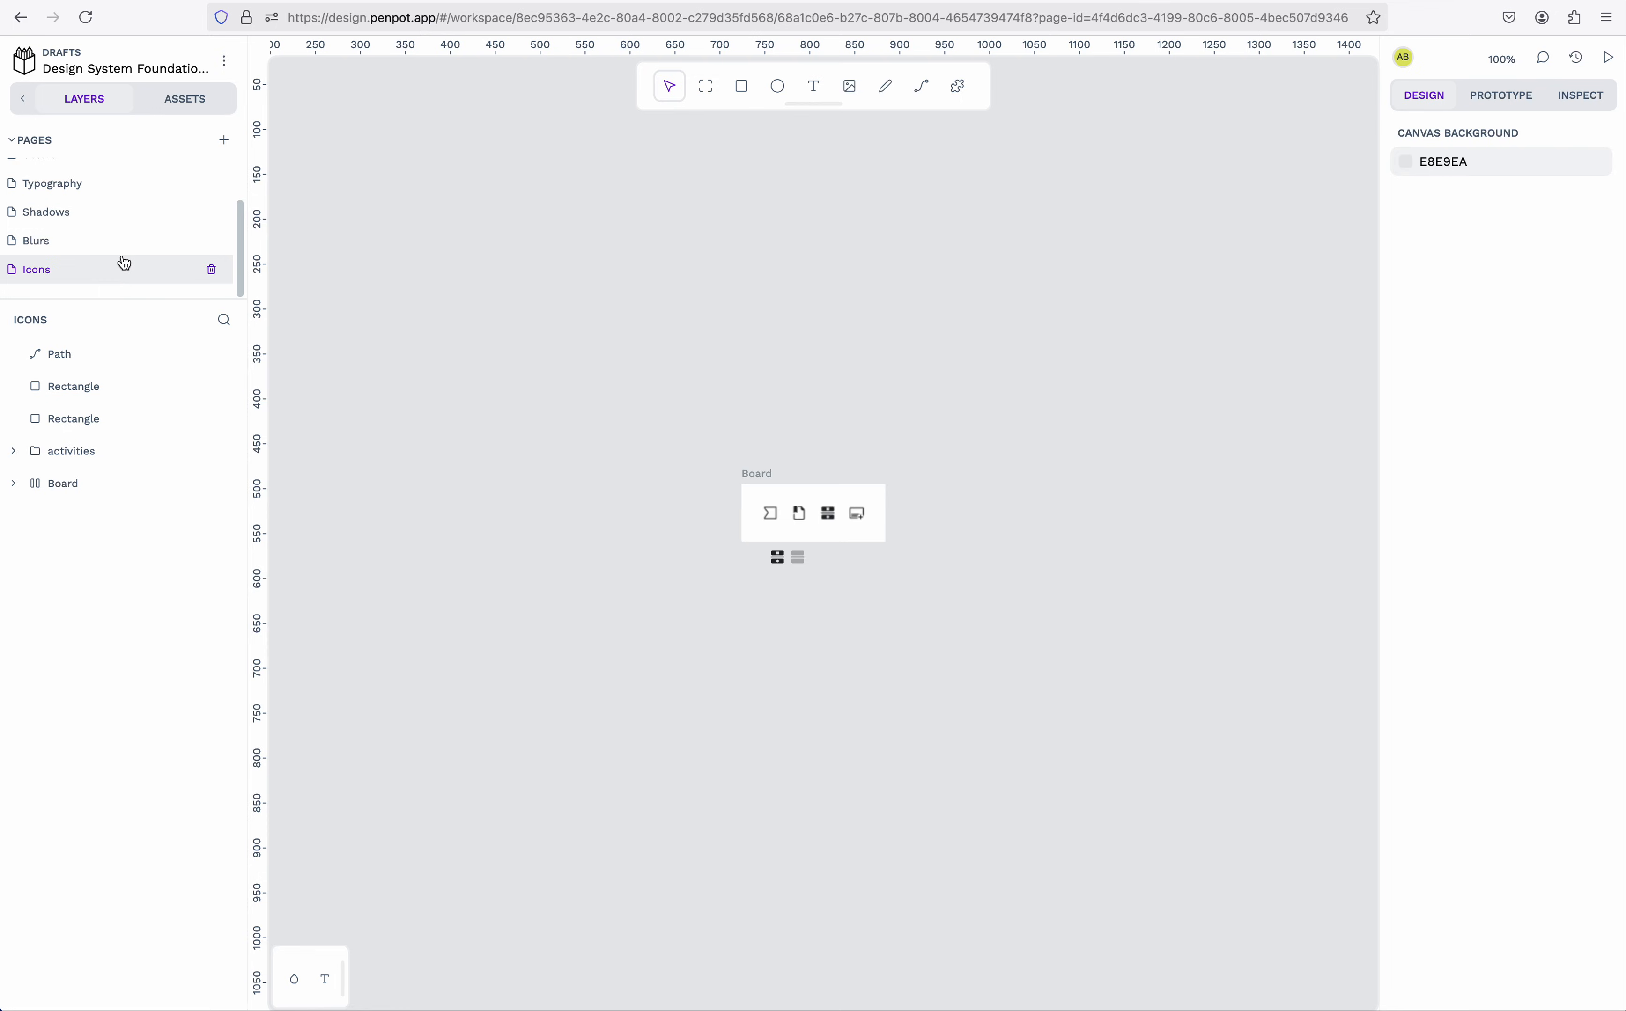
click(86, 208)
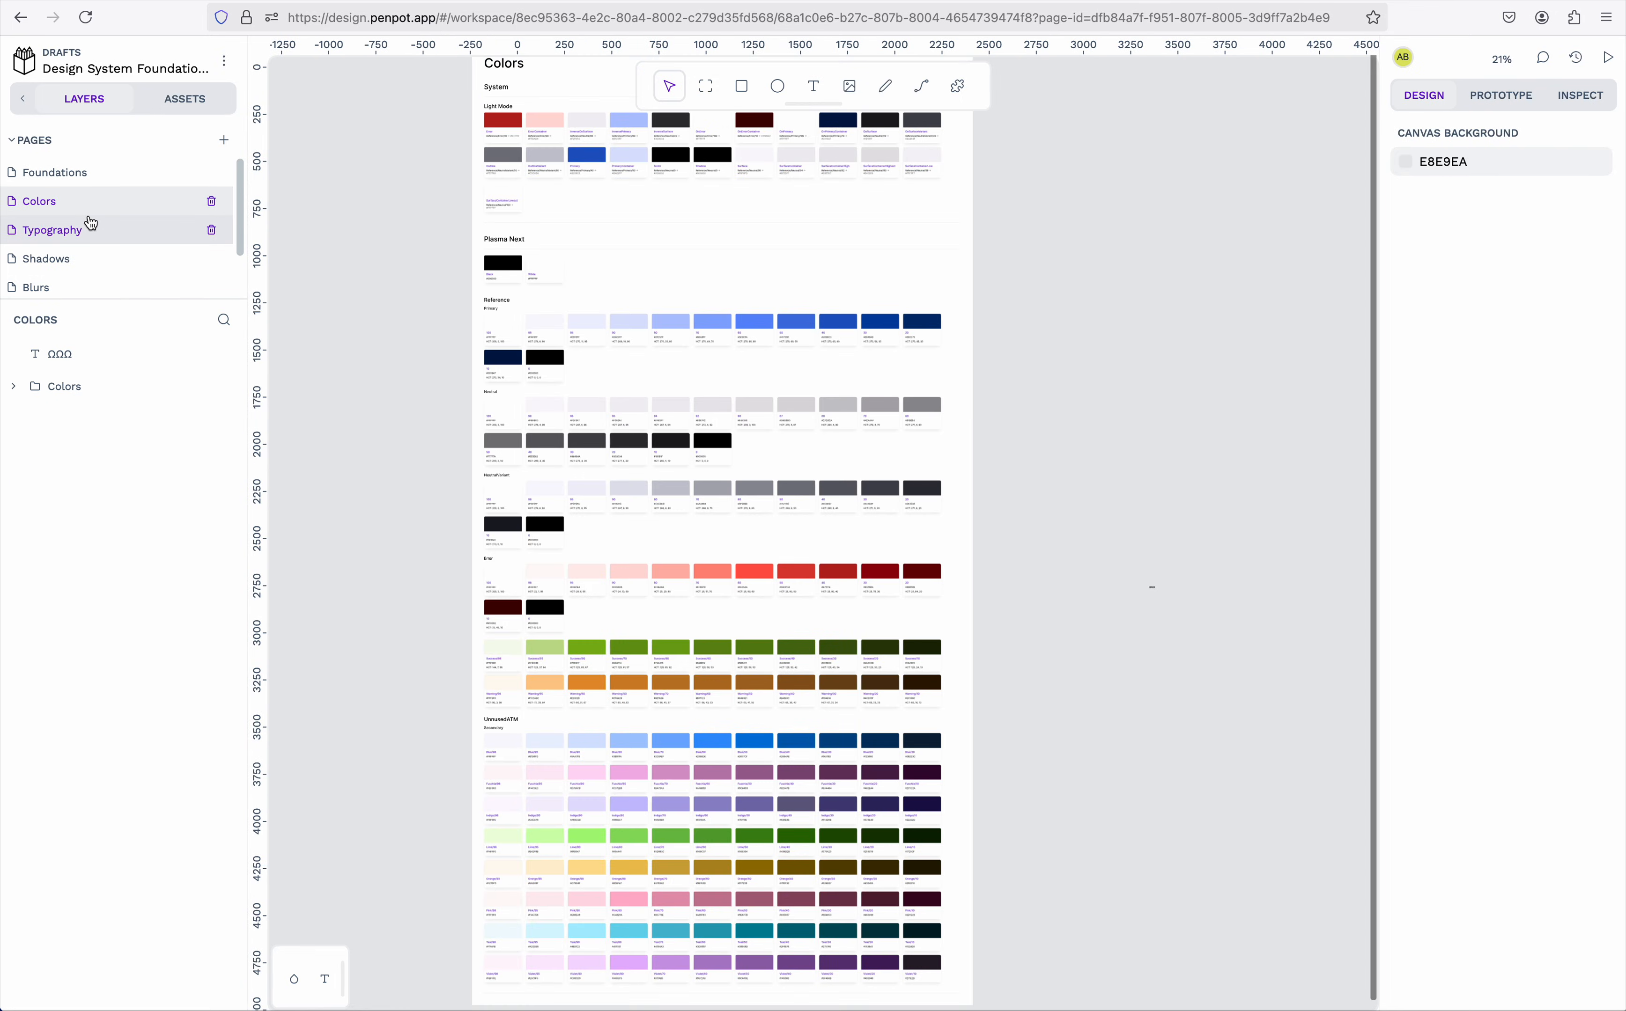
View the assets library's 169 colours, expanding the reference colour groups such as blue and success
click(185, 99)
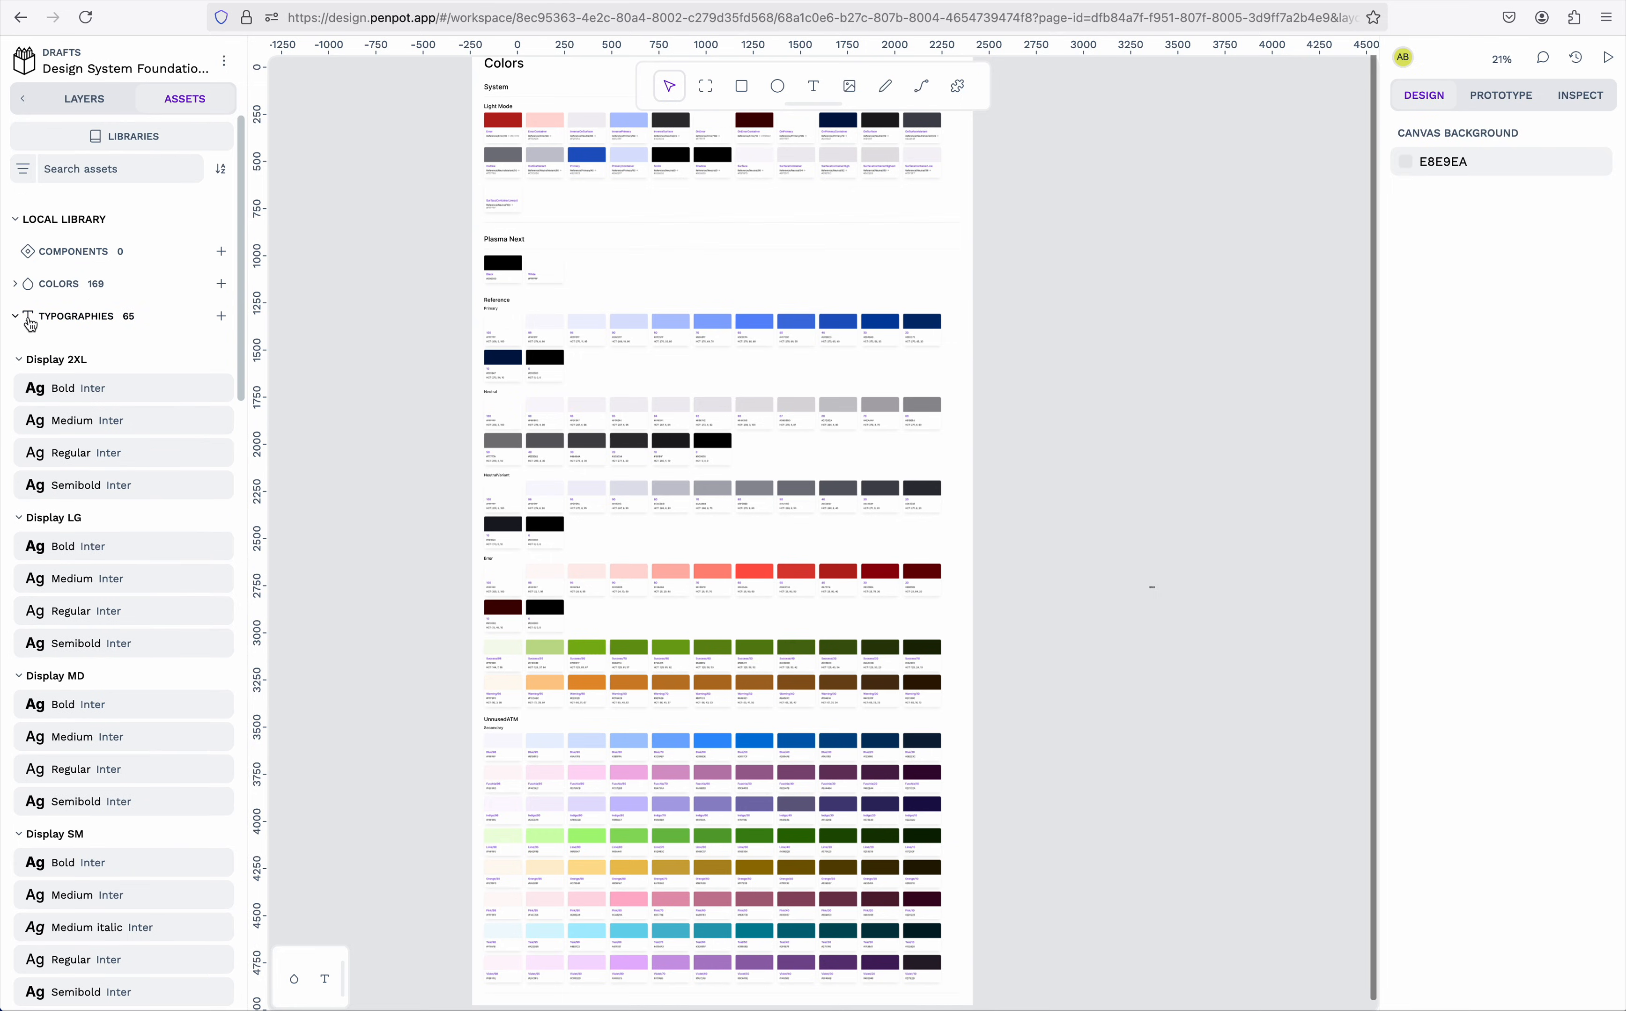
click(15, 284)
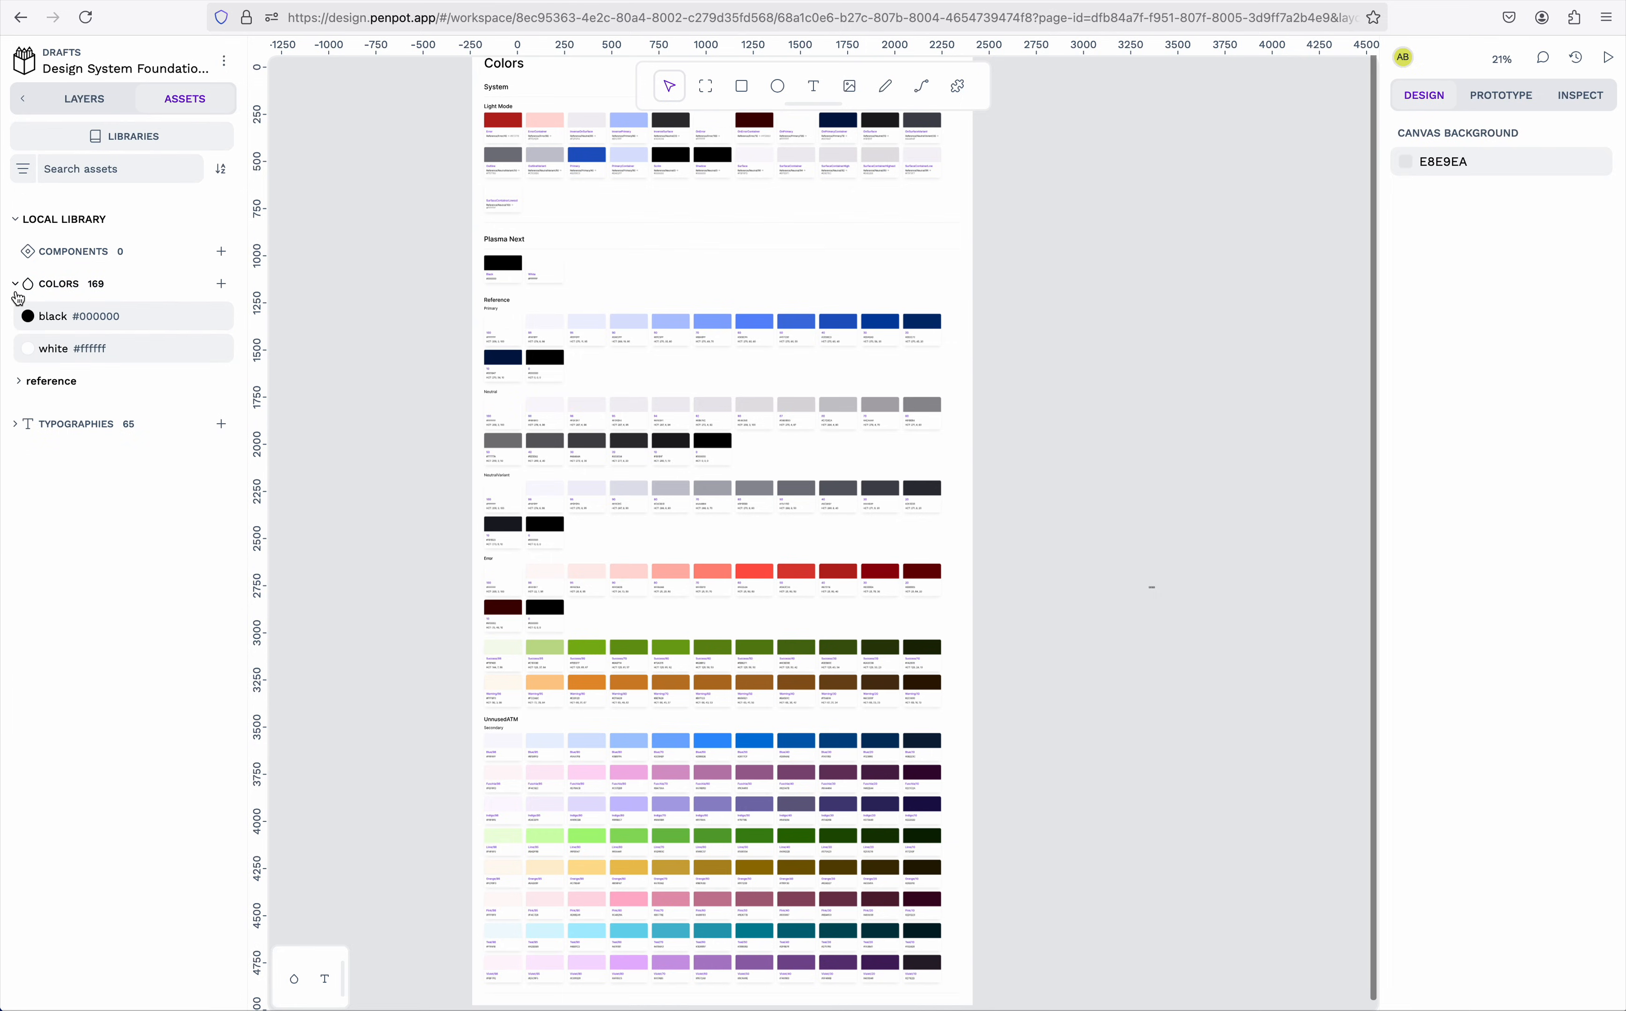
click(15, 283)
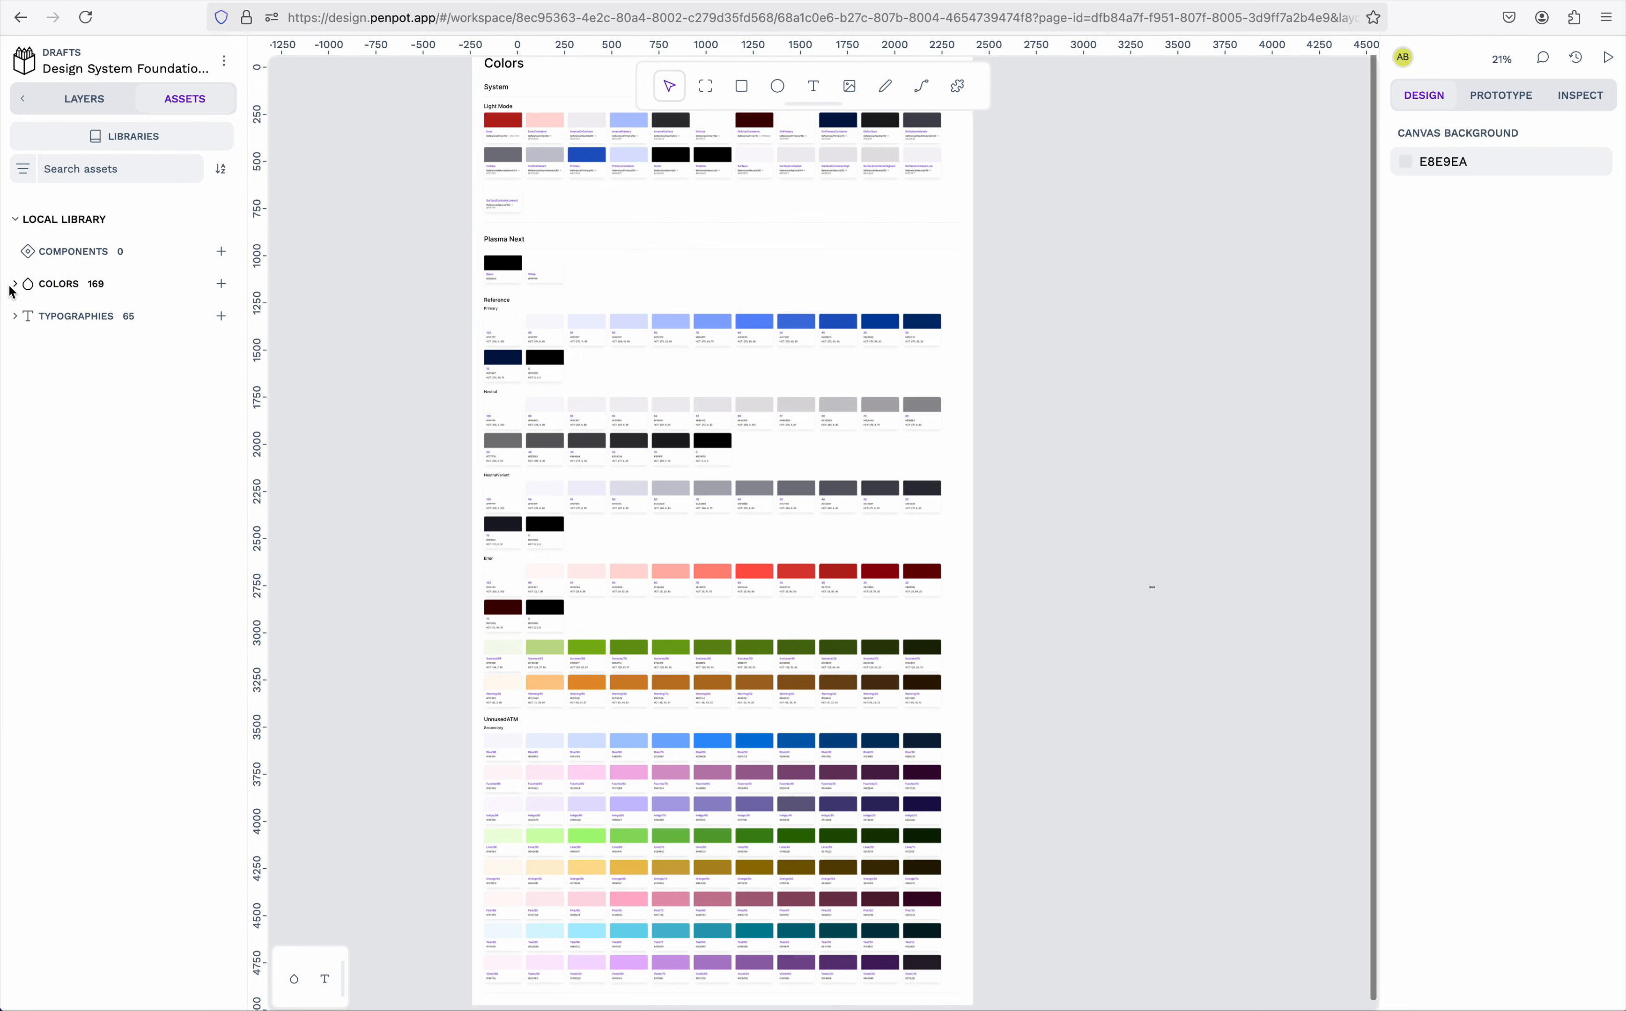
click(17, 284)
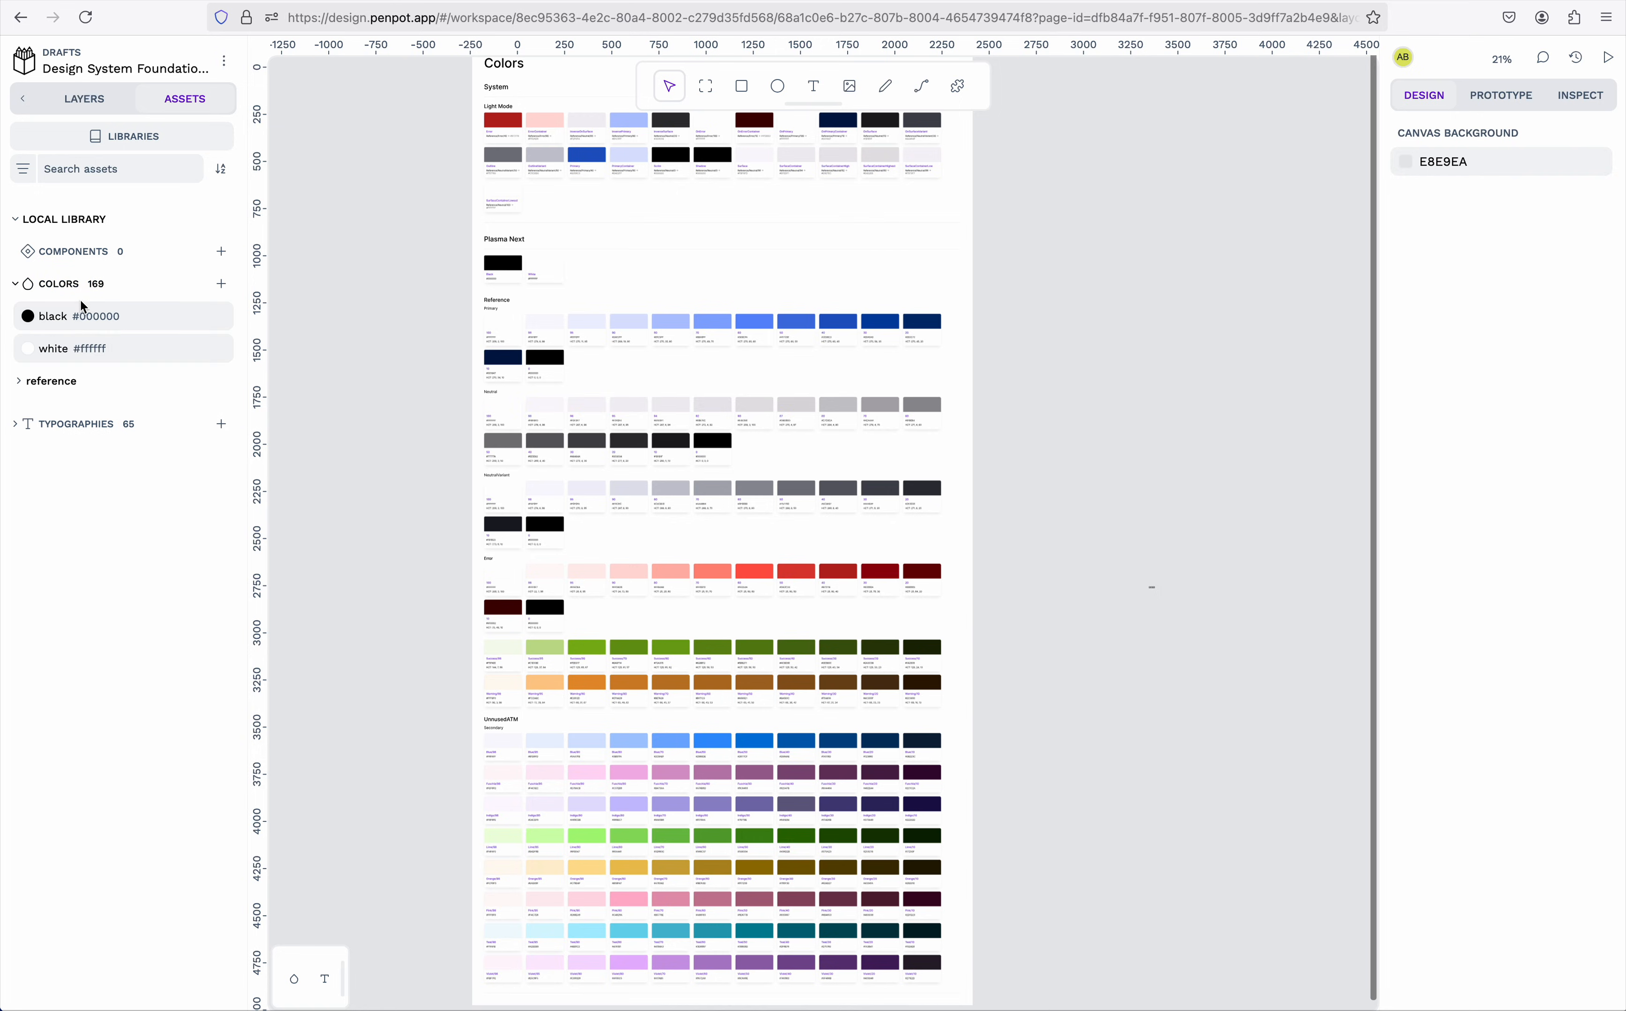
click(17, 381)
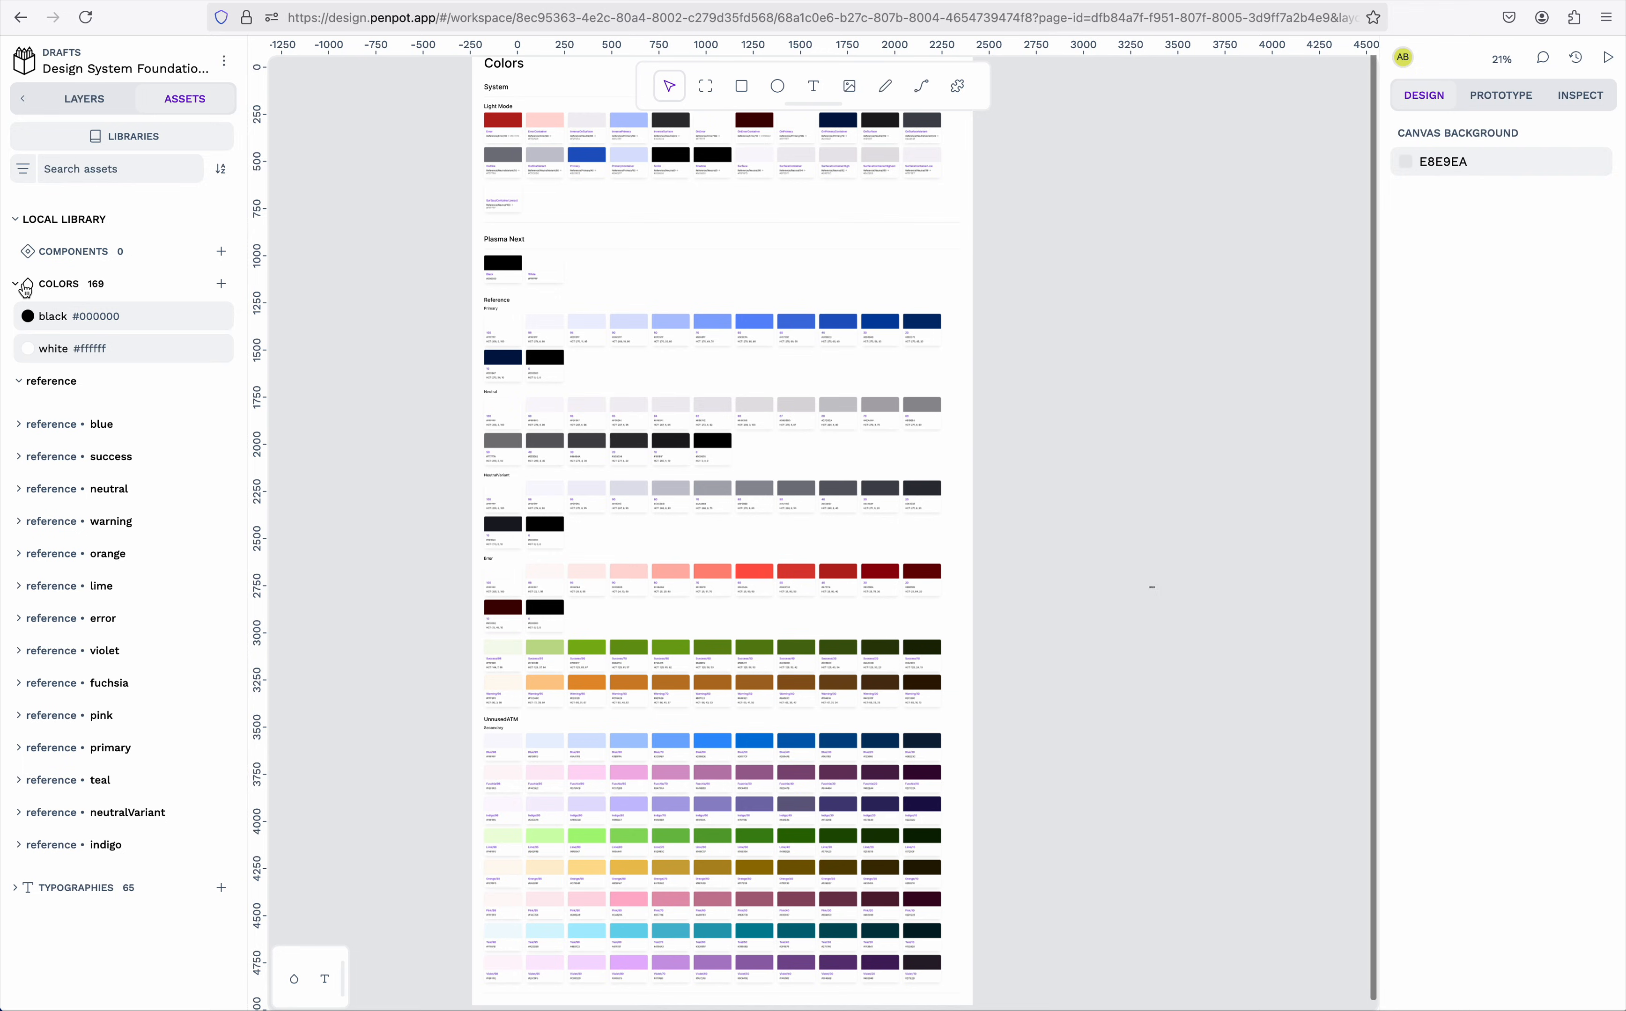
click(15, 284)
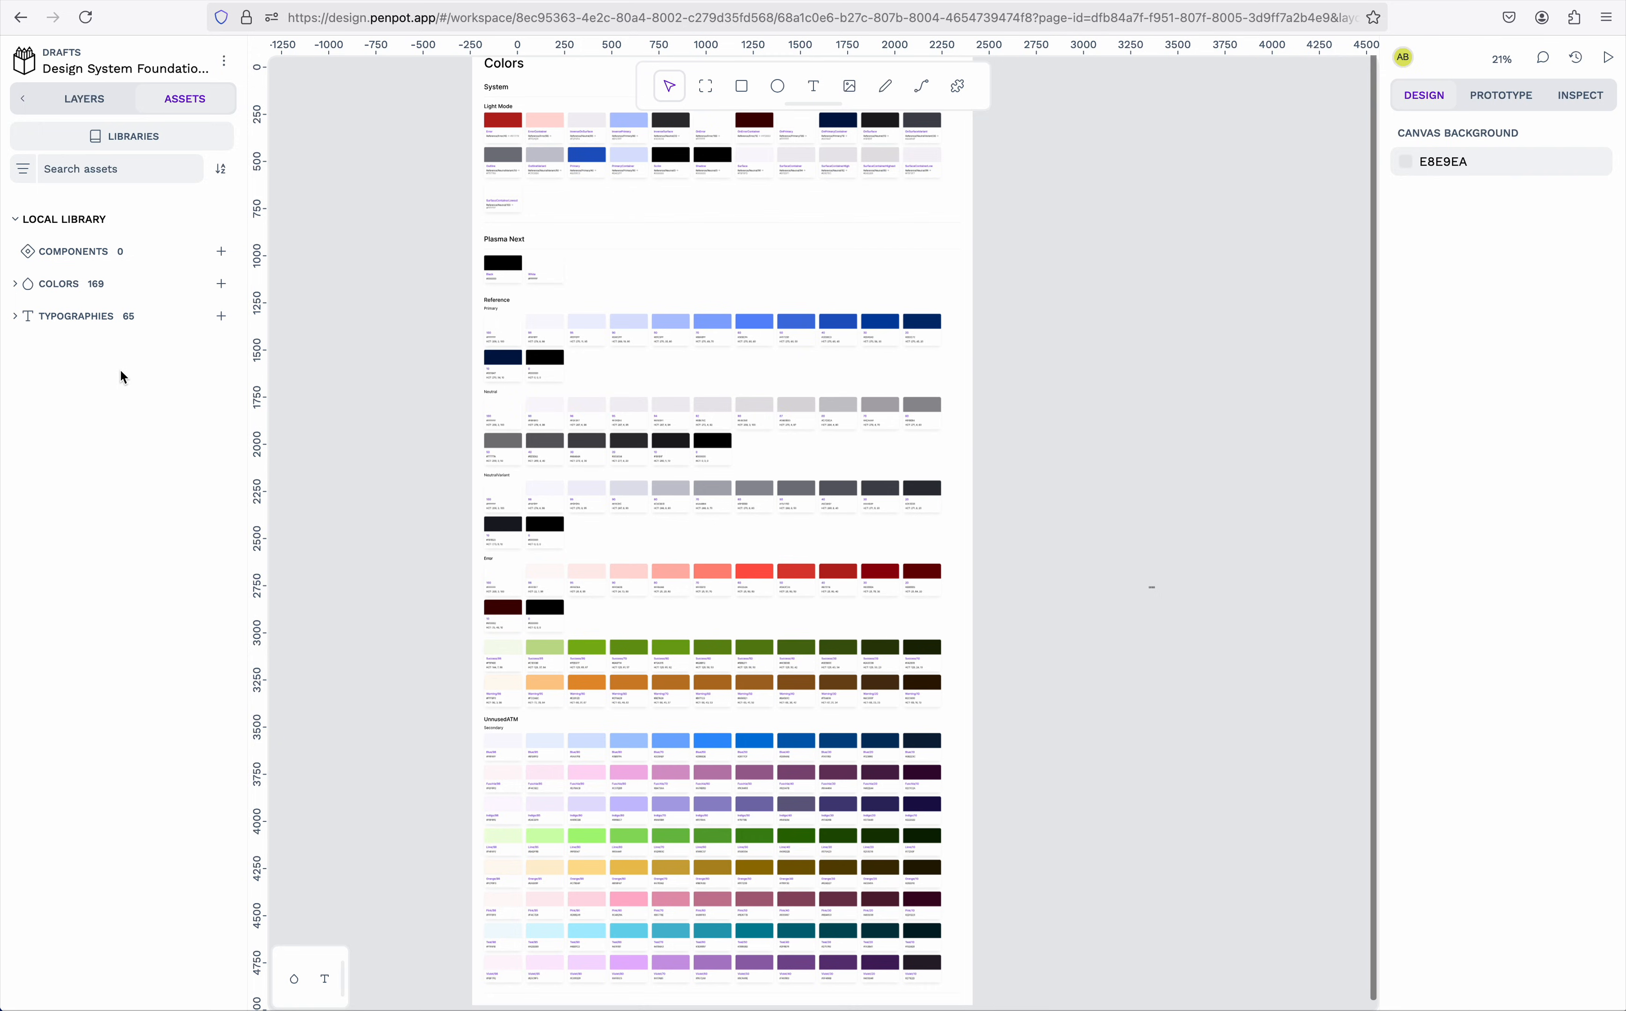
mouse_move(181, 372)
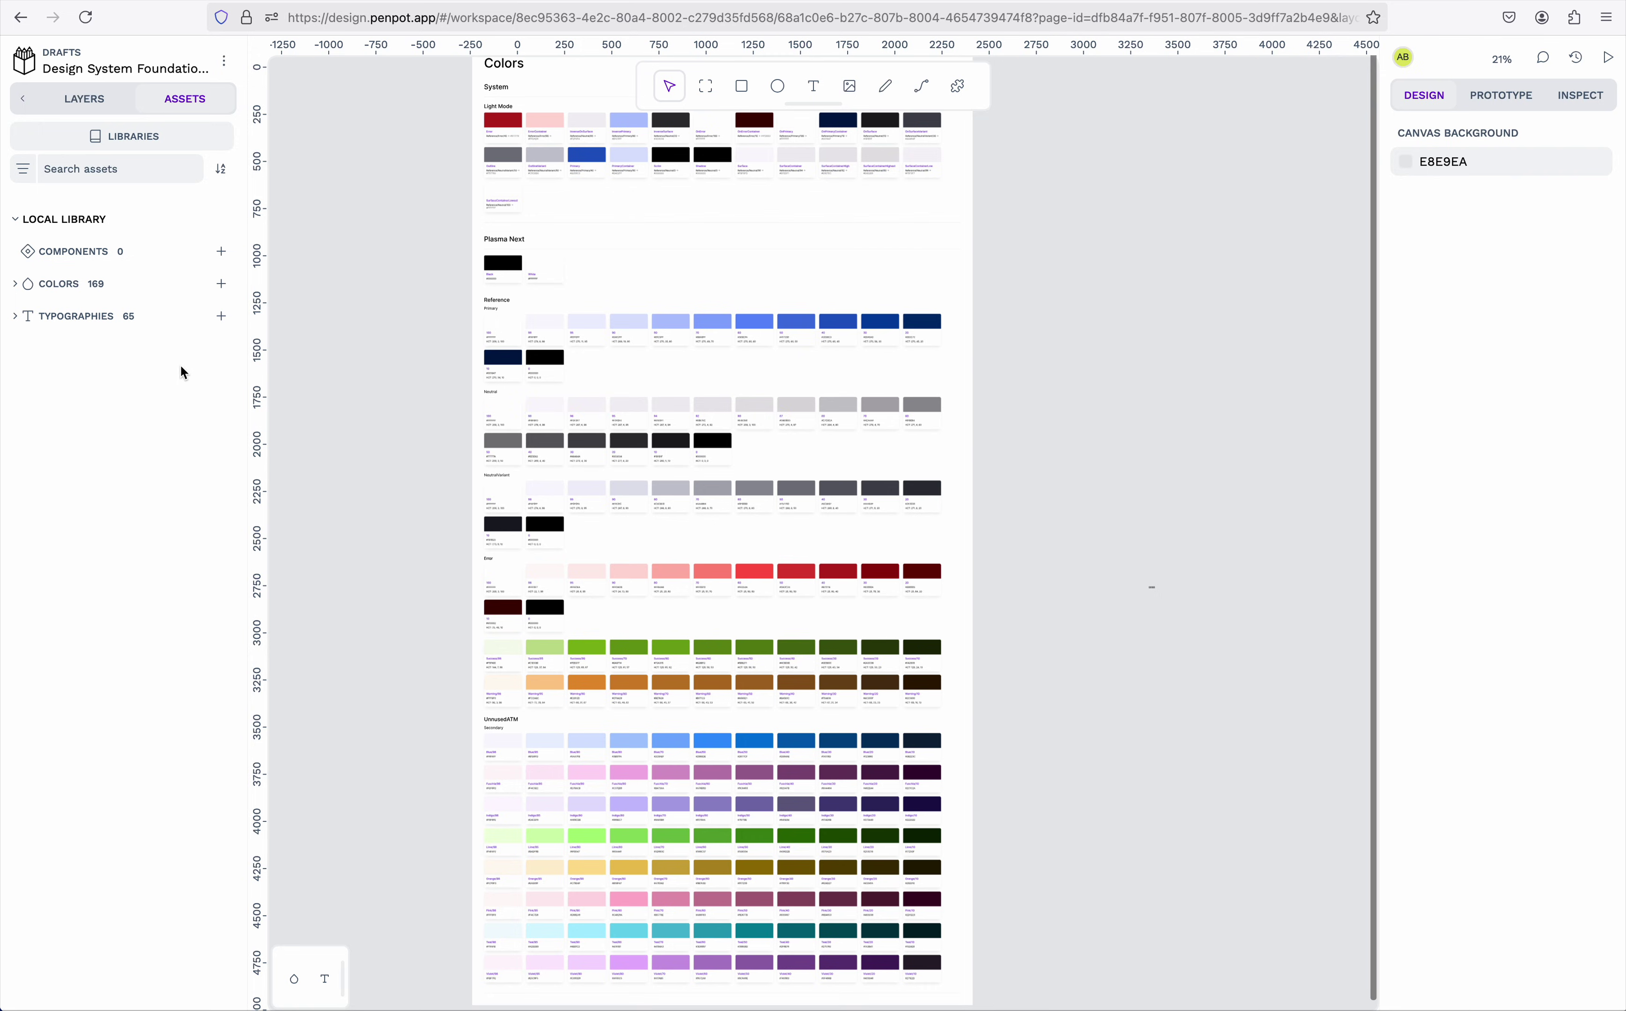